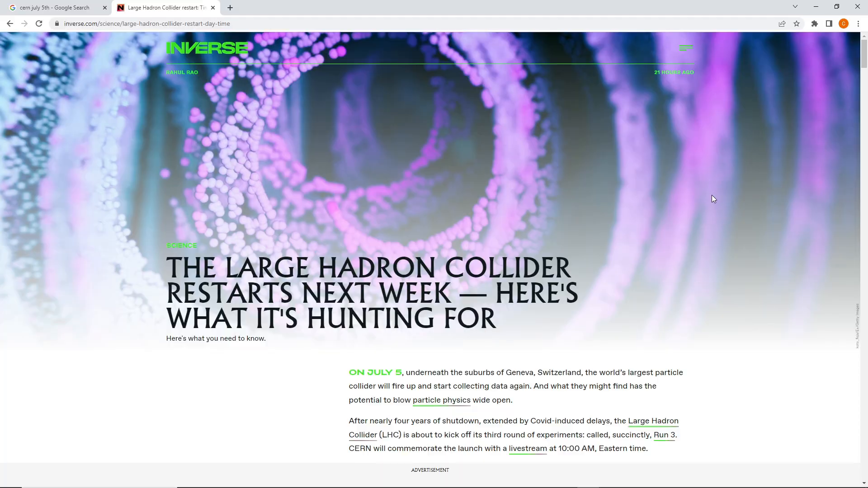
mouse_move(716, 198)
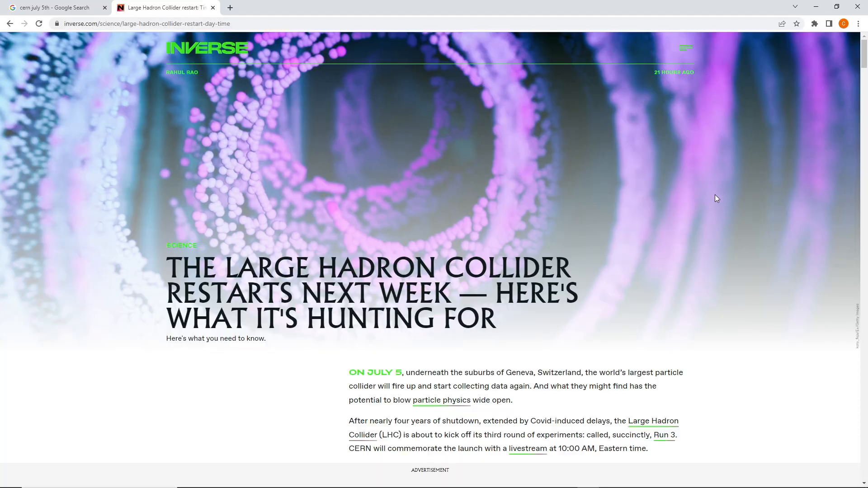
mouse_move(332, 118)
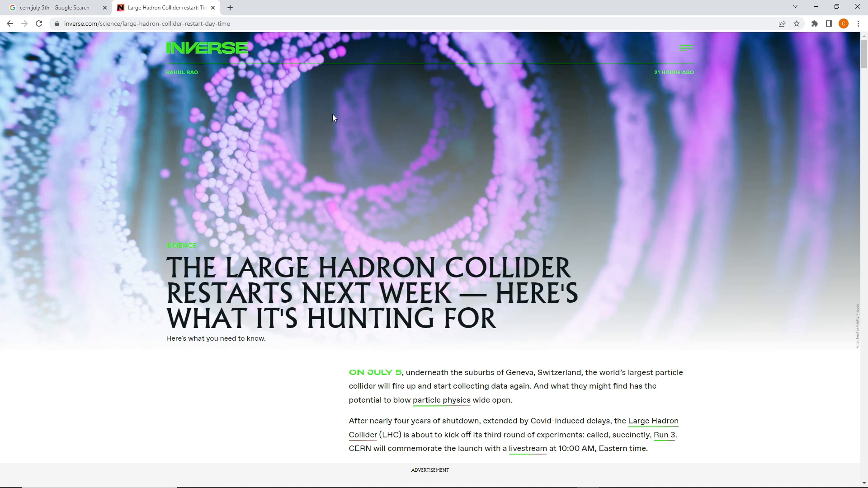
mouse_move(658, 79)
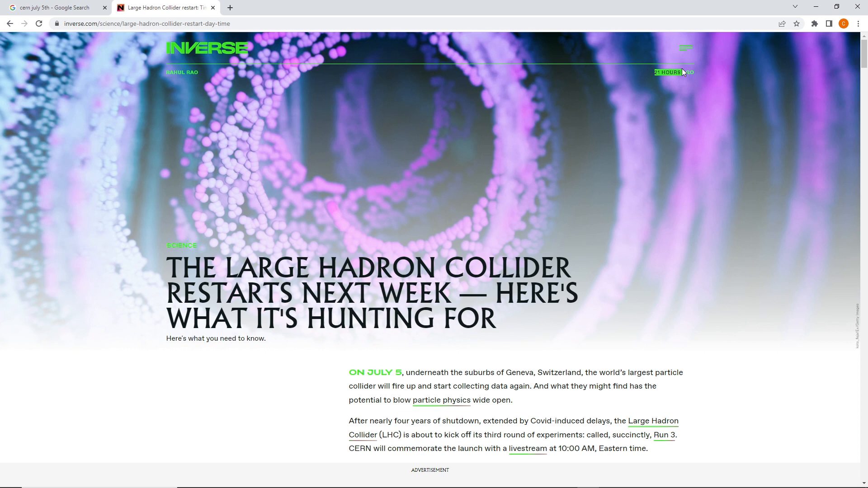
scroll("down", 3)
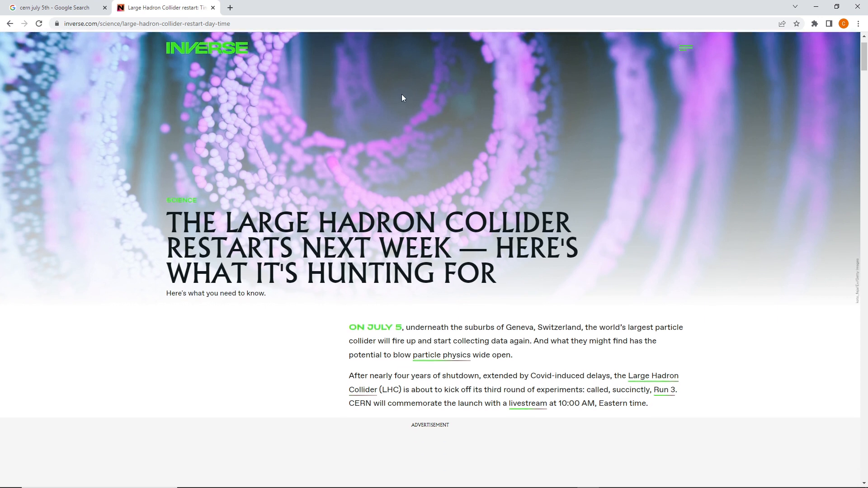
mouse_move(414, 88)
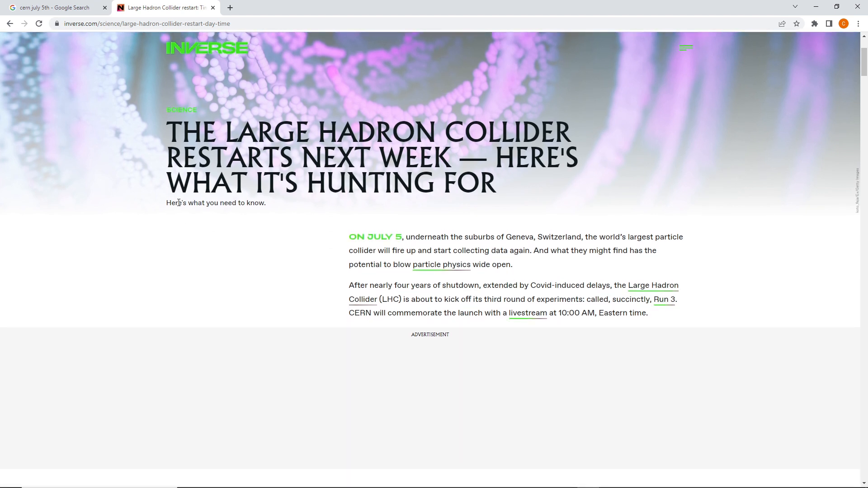
scroll("down", 3)
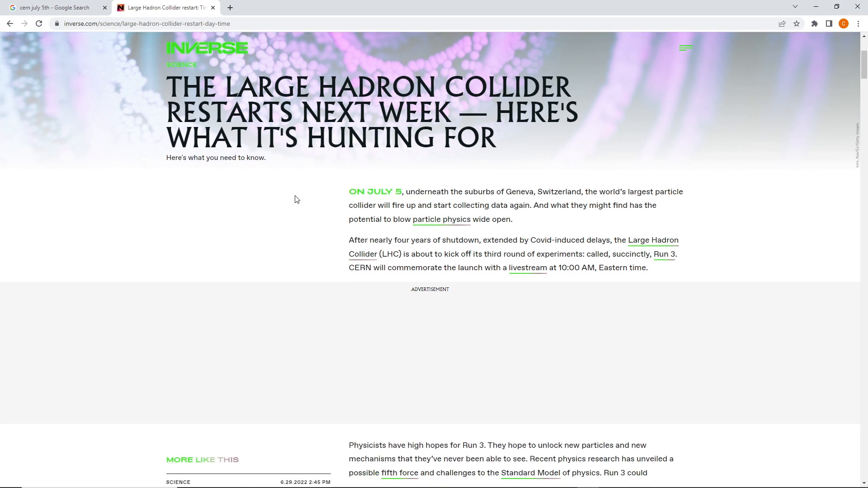
mouse_move(315, 192)
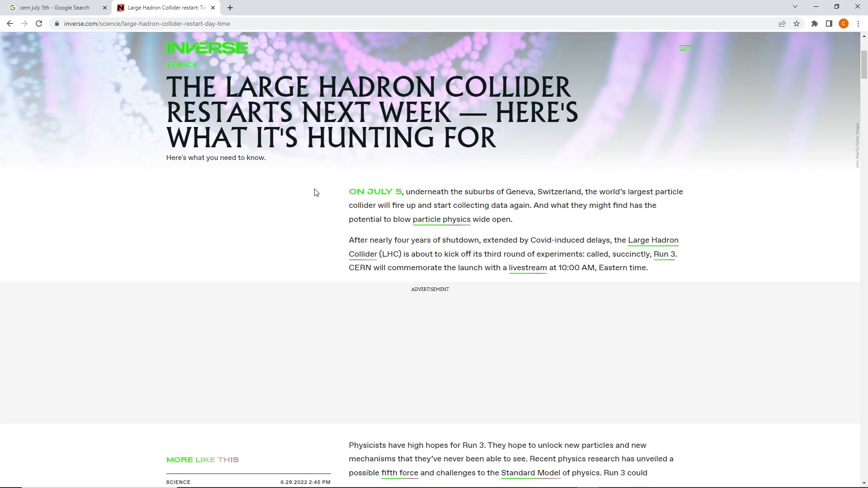
mouse_move(324, 193)
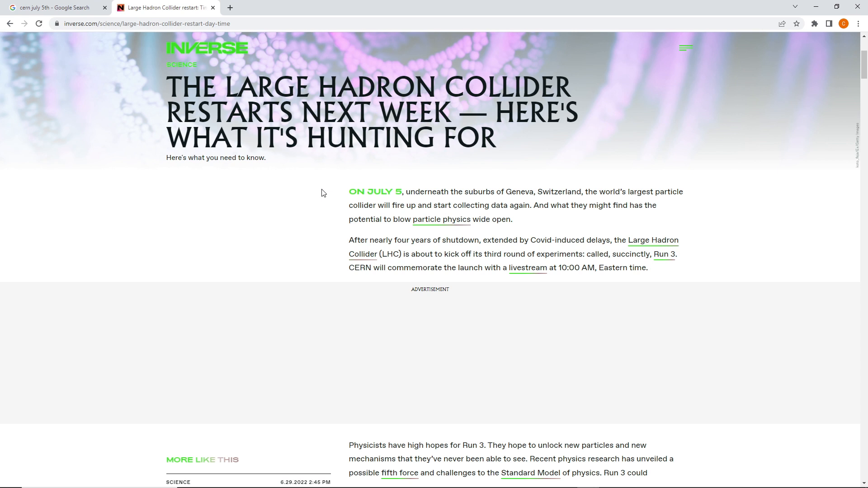
mouse_move(507, 215)
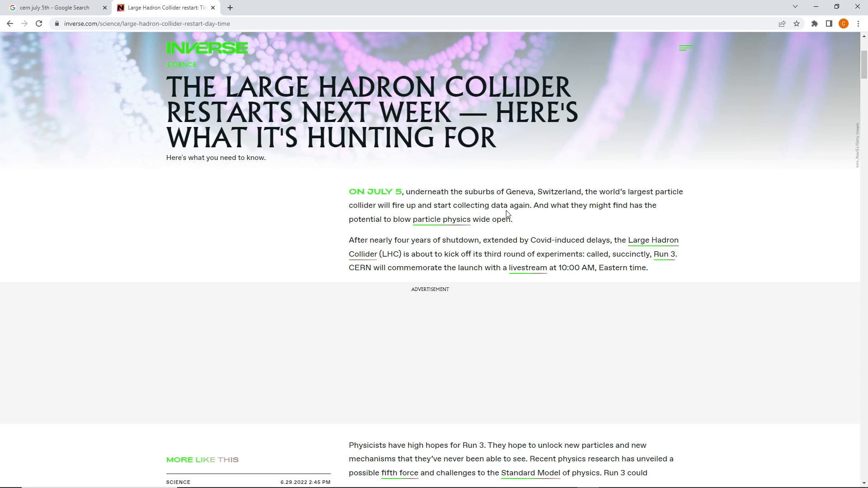
mouse_move(581, 225)
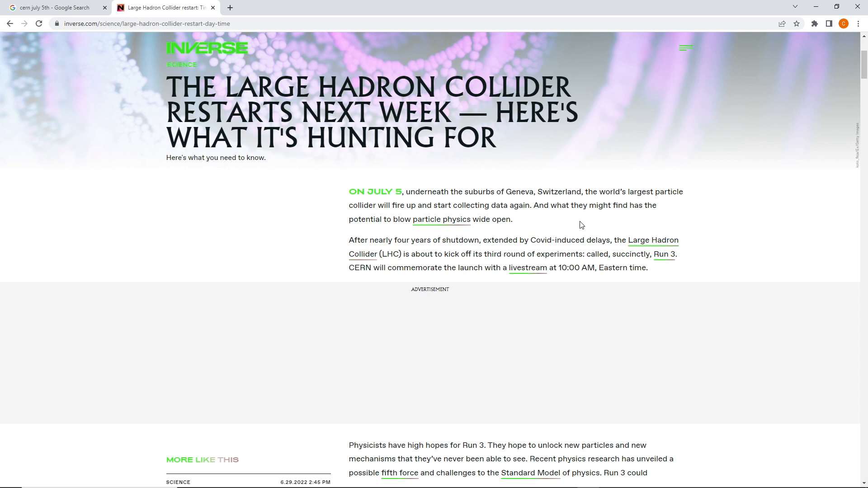
mouse_move(501, 222)
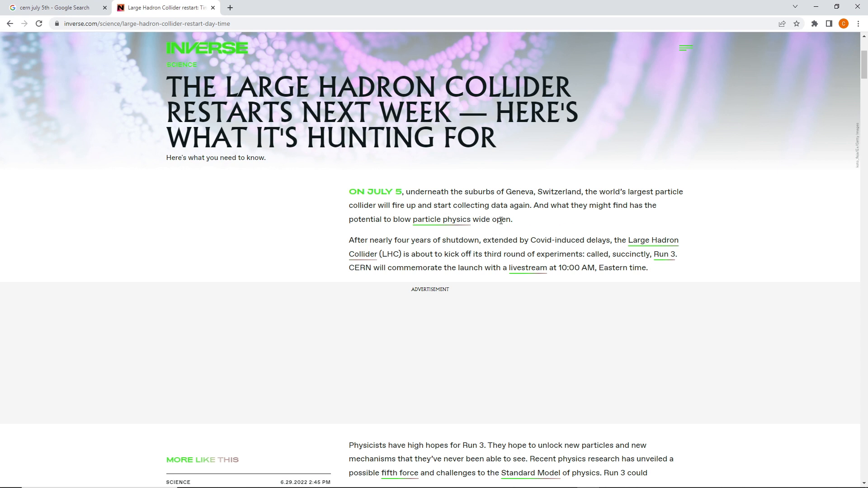
mouse_move(520, 217)
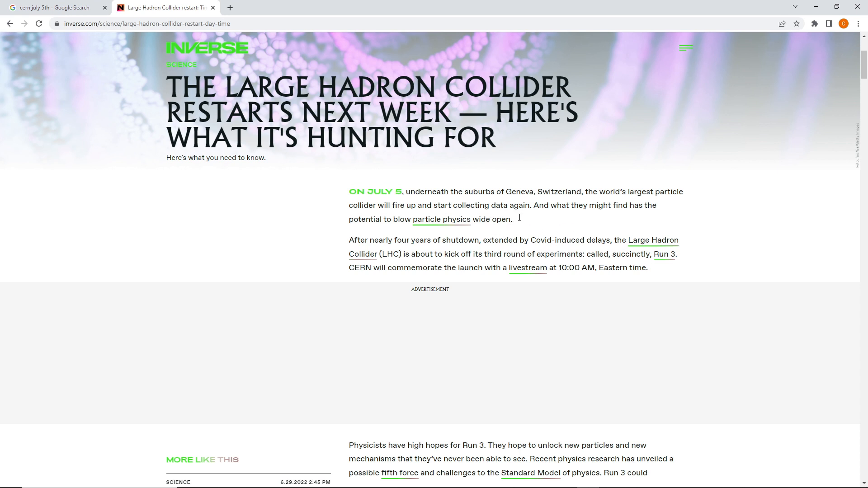
mouse_move(438, 242)
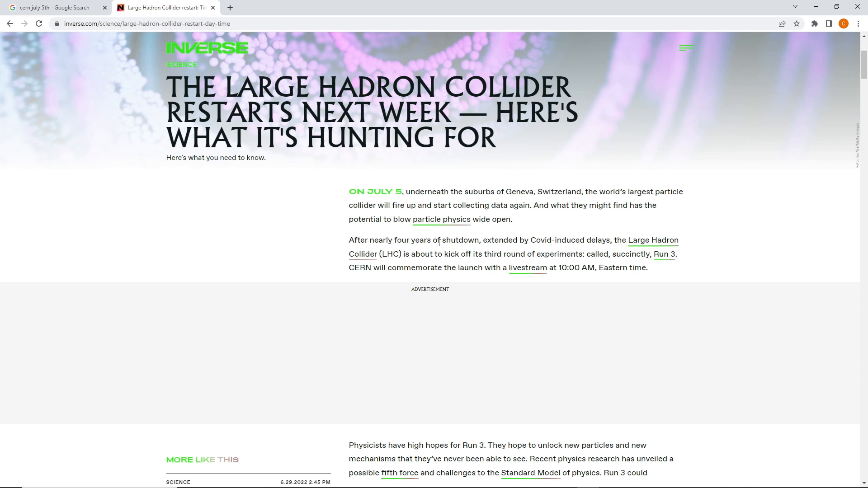
mouse_move(539, 240)
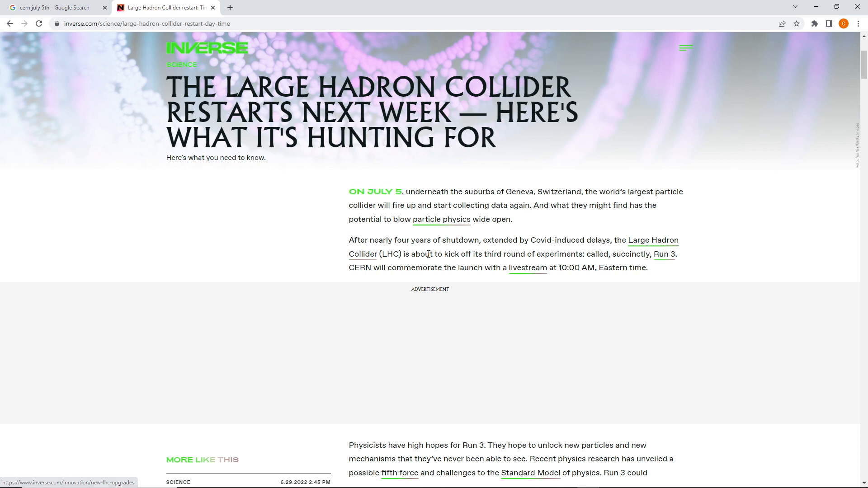
mouse_move(432, 265)
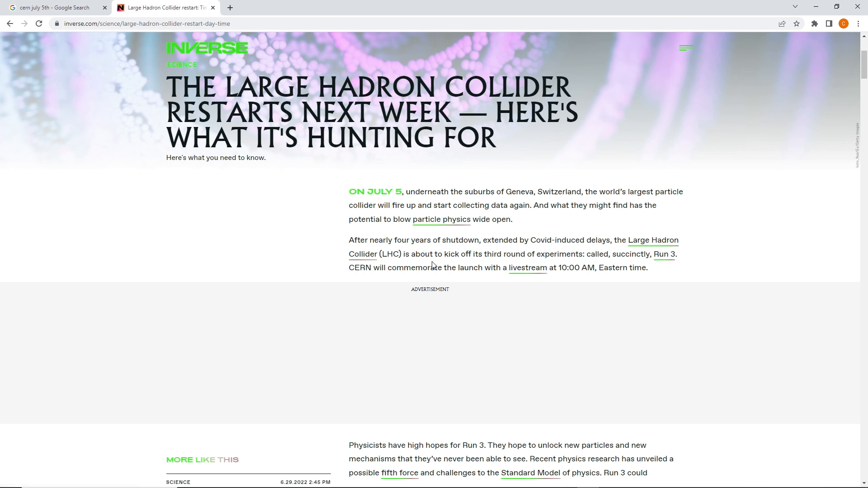
mouse_move(447, 263)
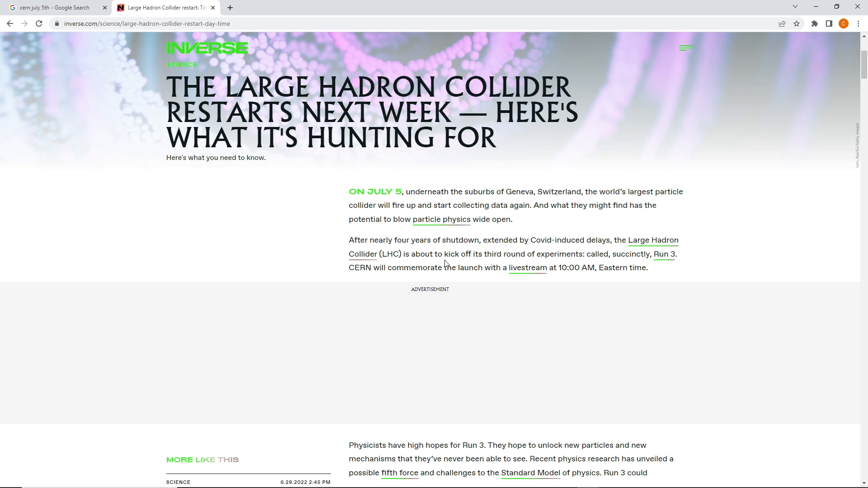
mouse_move(482, 290)
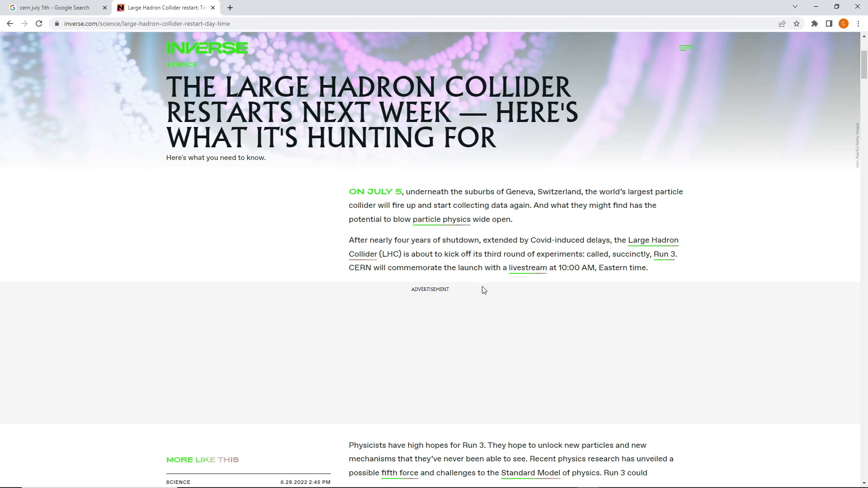
mouse_move(503, 283)
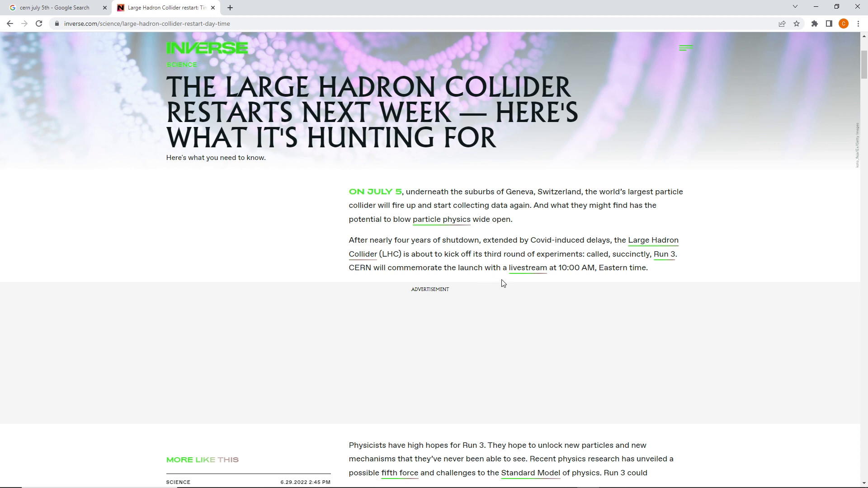
mouse_move(644, 280)
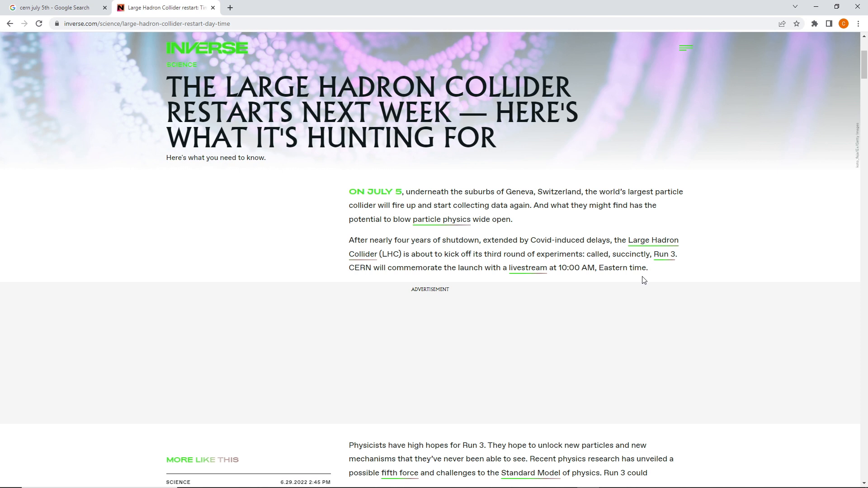
scroll("down", 3)
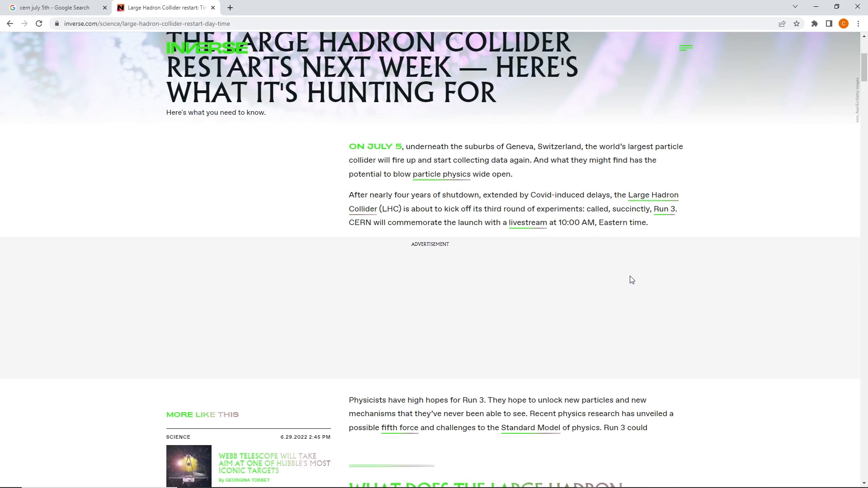
mouse_move(625, 272)
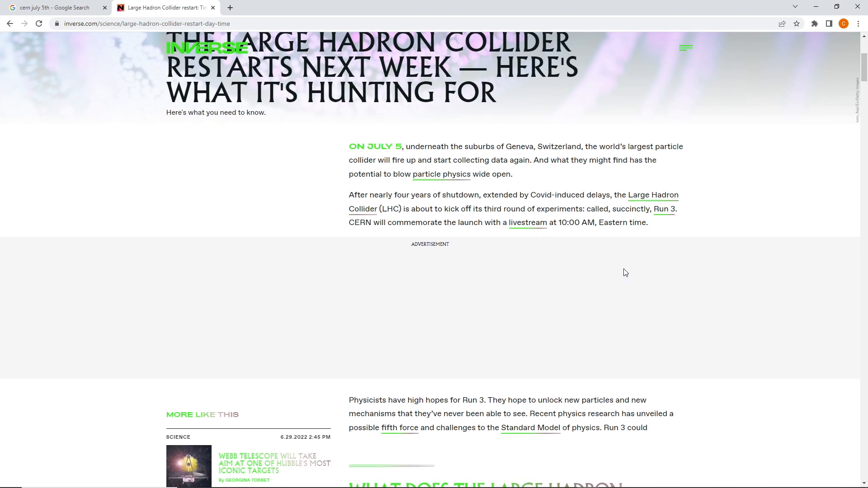
scroll("down", 3)
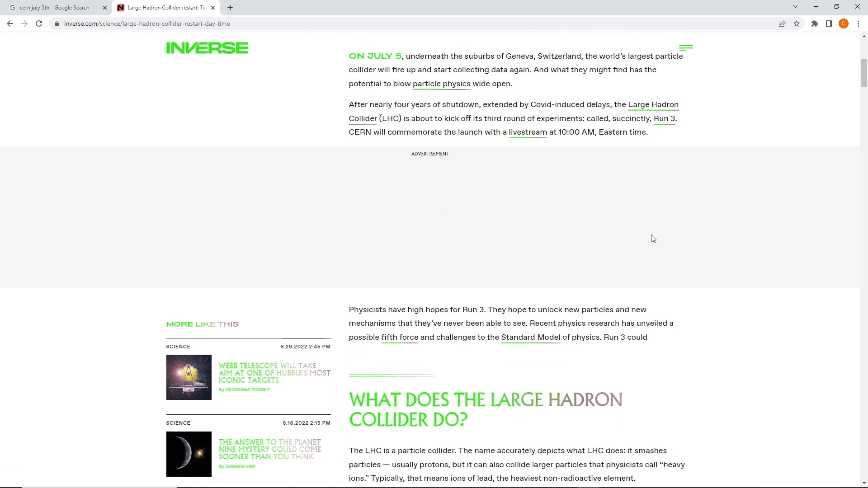
mouse_move(621, 234)
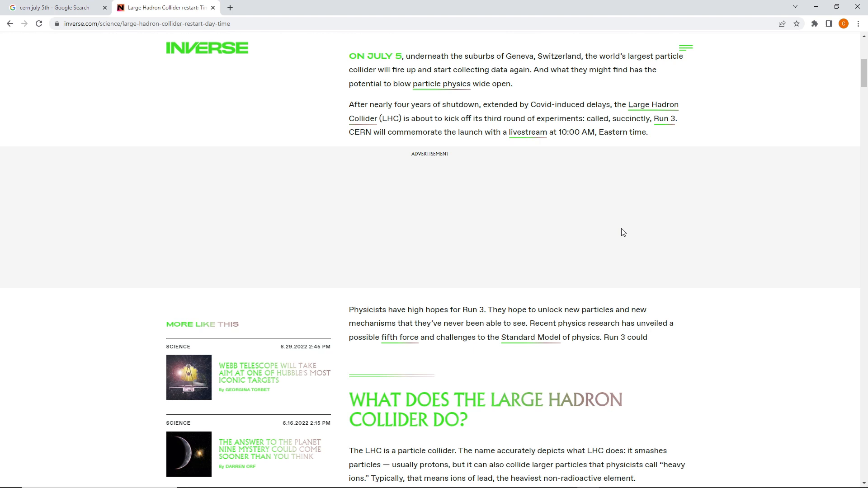
scroll("down", 3)
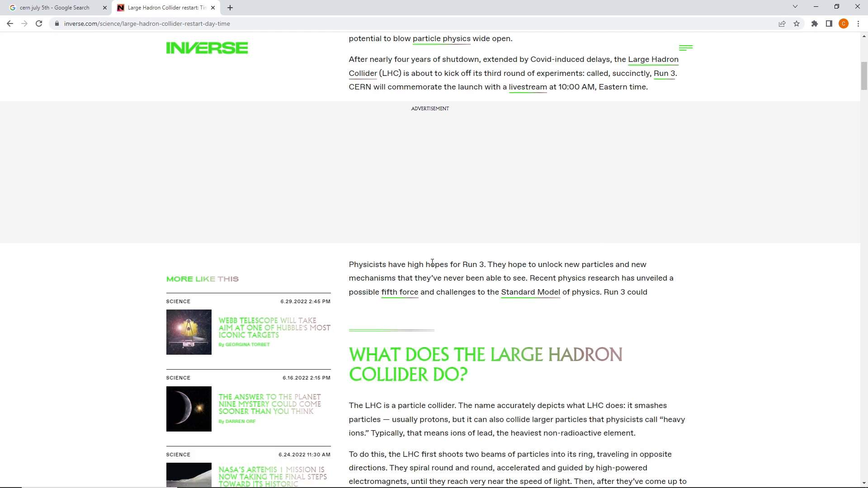
mouse_move(408, 270)
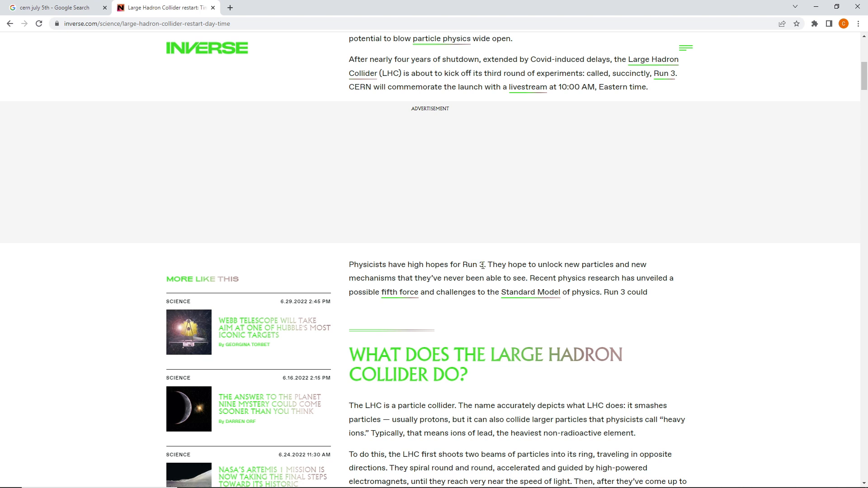
mouse_move(585, 265)
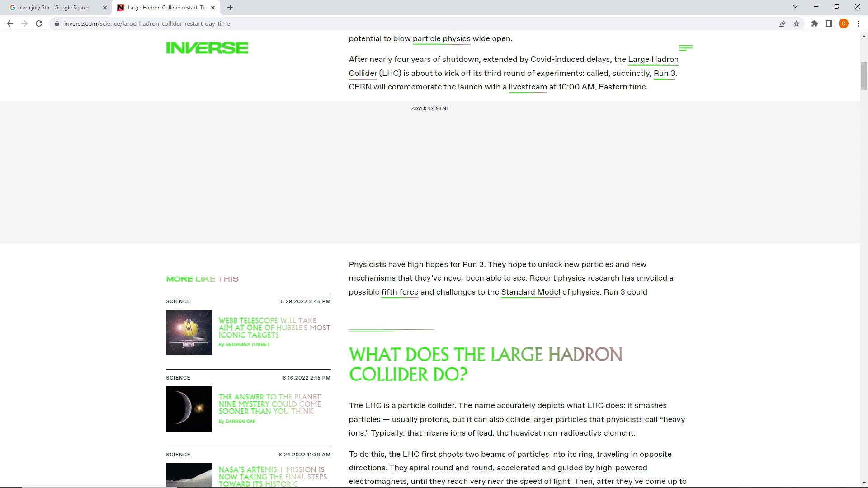
mouse_move(503, 279)
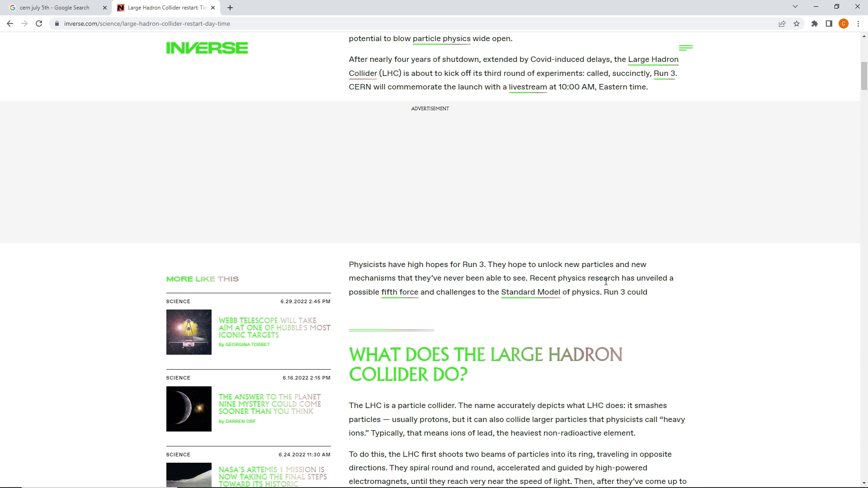
scroll("down", 3)
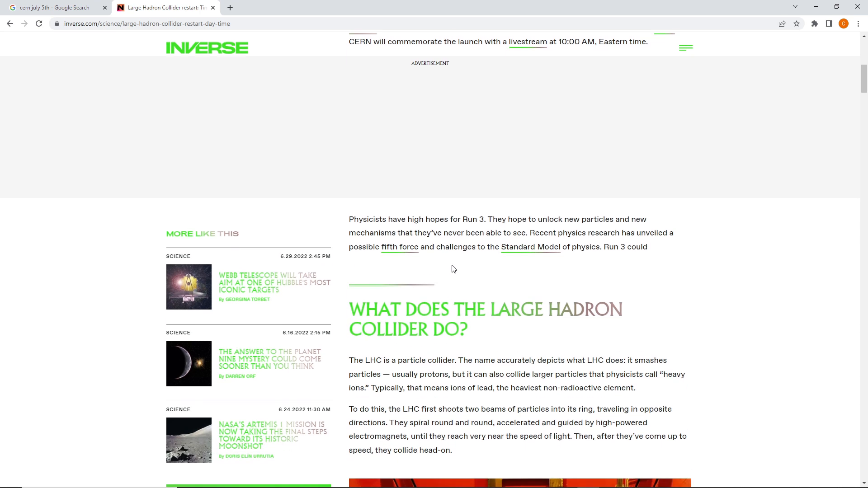
mouse_move(560, 257)
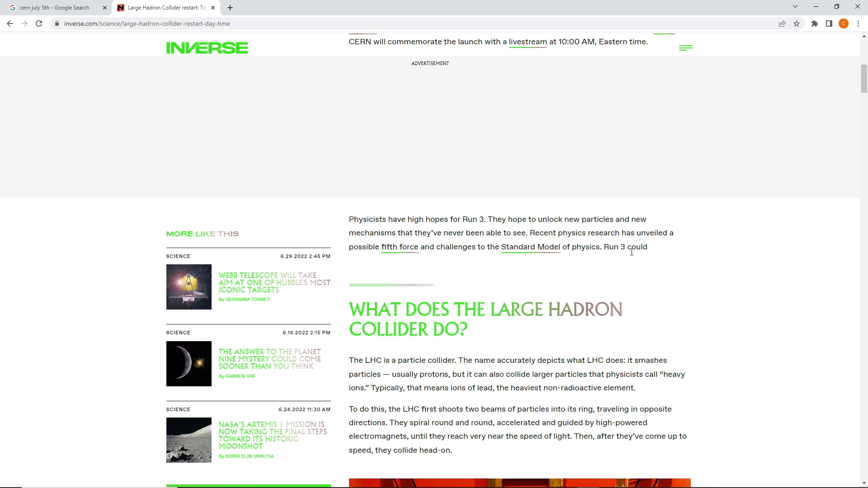
scroll("down", 3)
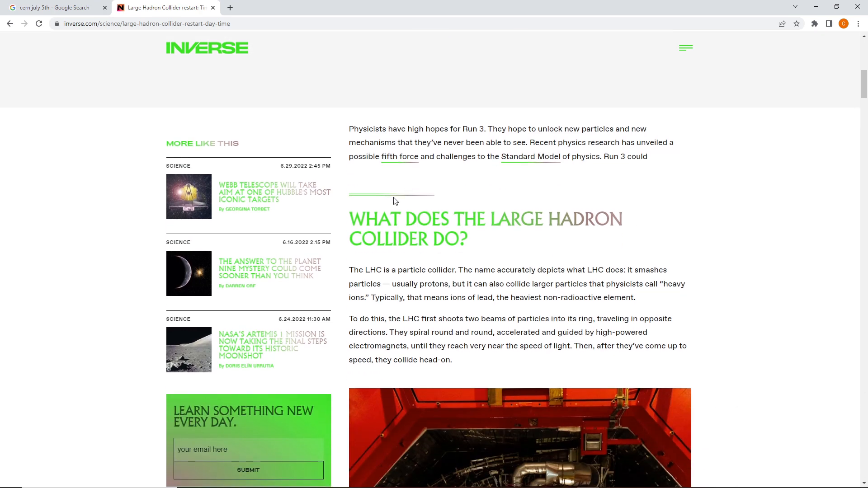
mouse_move(519, 187)
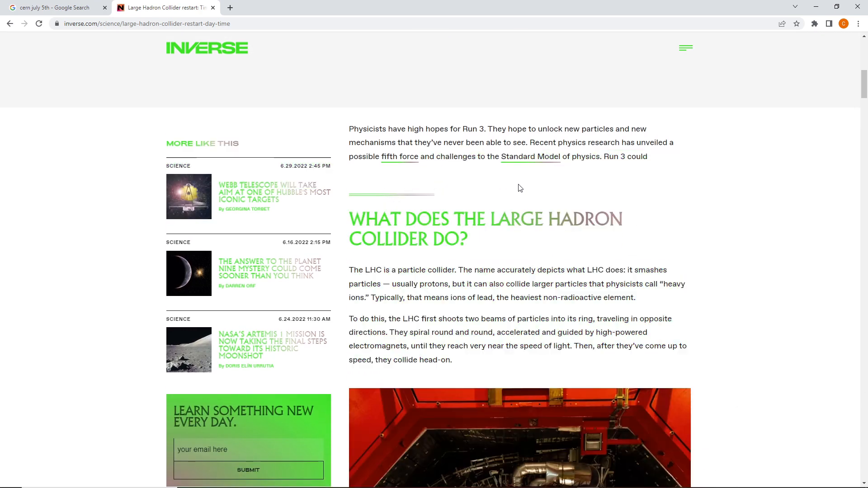
scroll("down", 3)
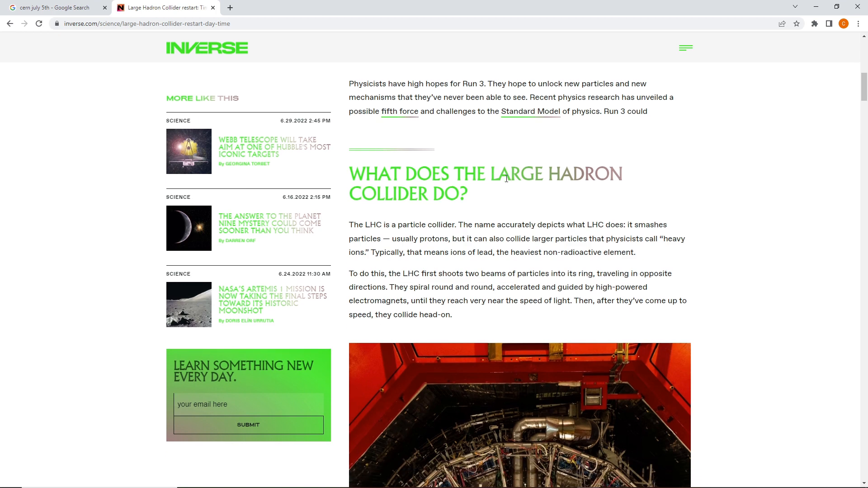
scroll("down", 3)
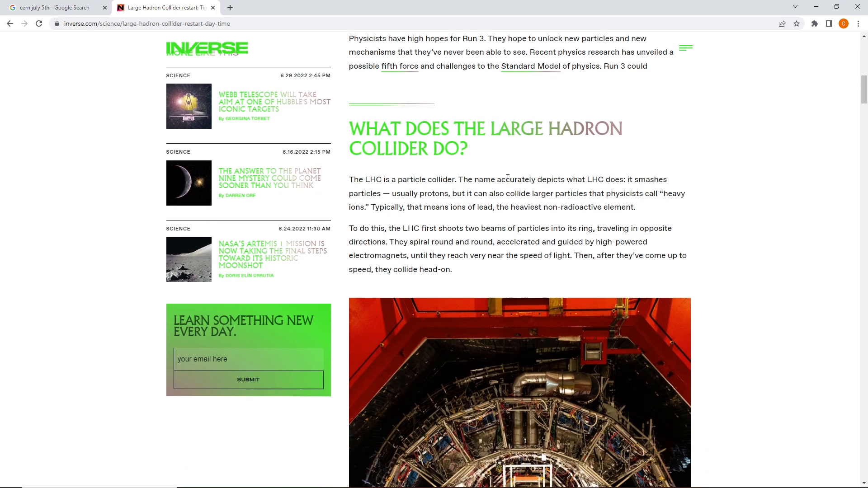
scroll("down", 3)
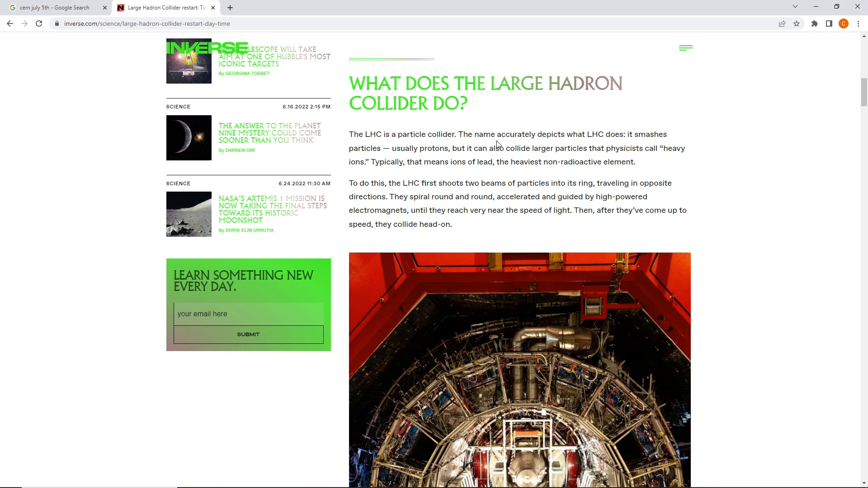
scroll("down", 3)
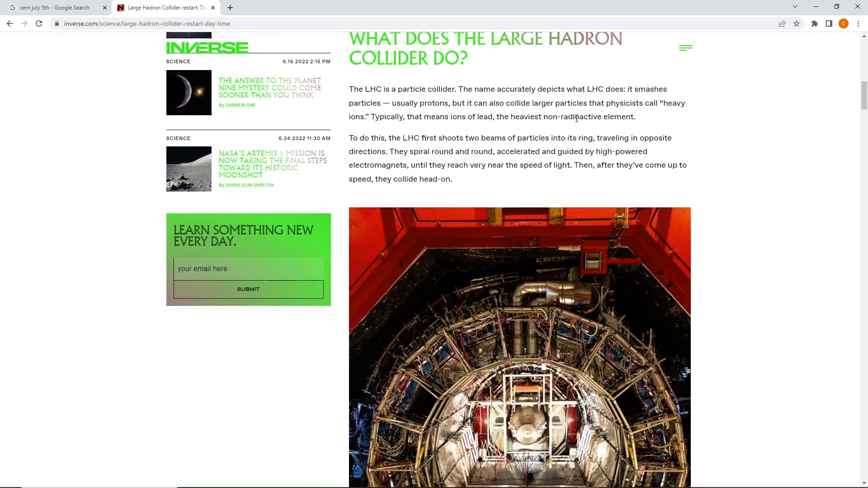
mouse_move(376, 106)
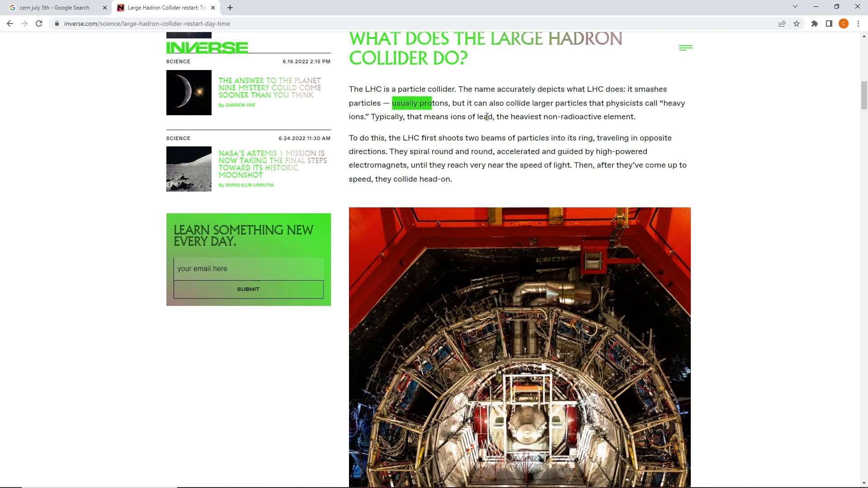
scroll("up", 3)
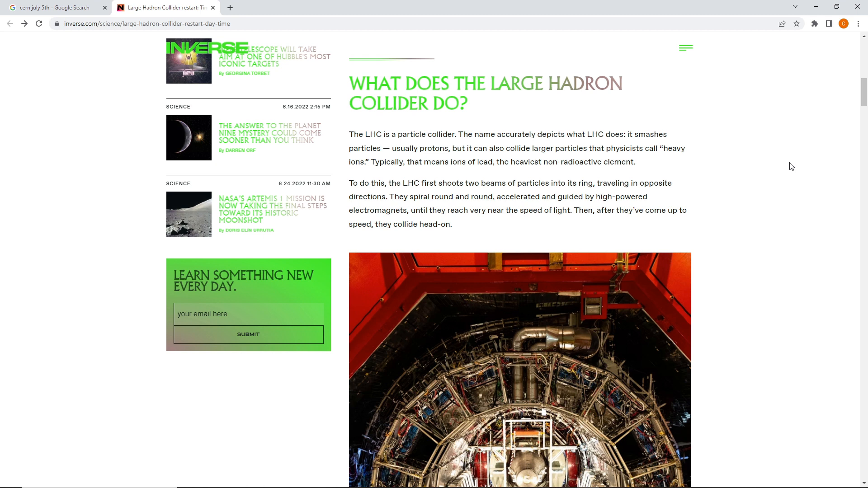
mouse_move(785, 200)
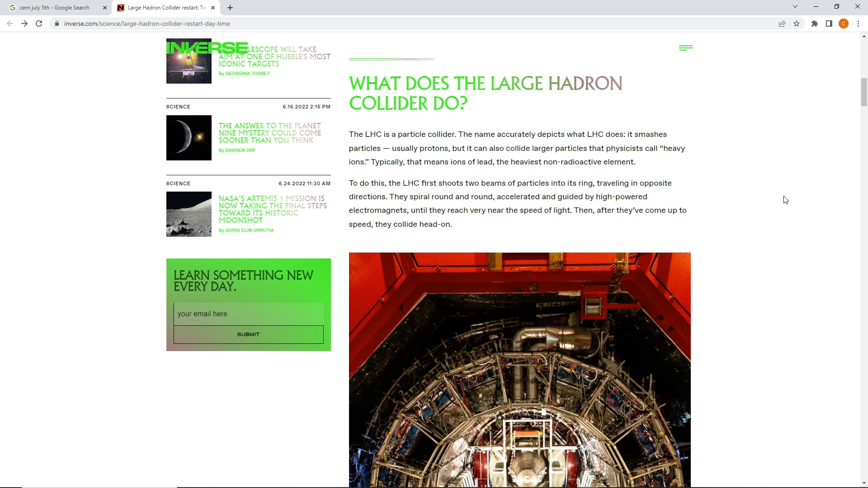
scroll("down", 3)
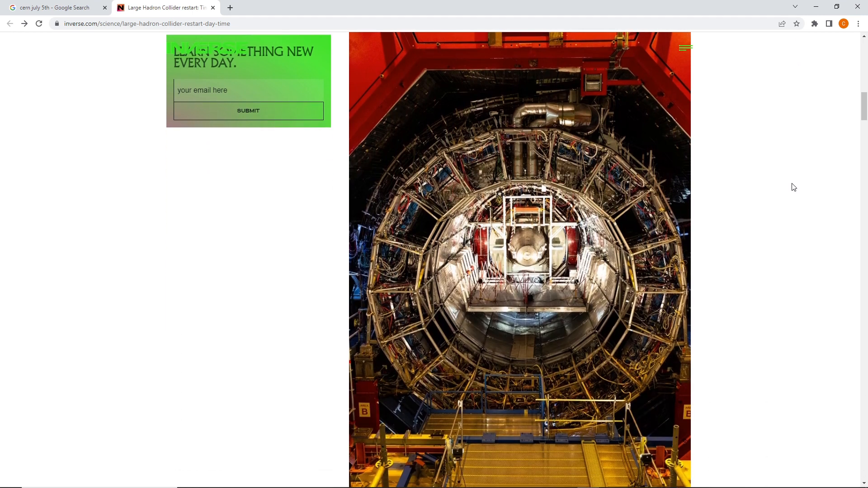
scroll("down", 3)
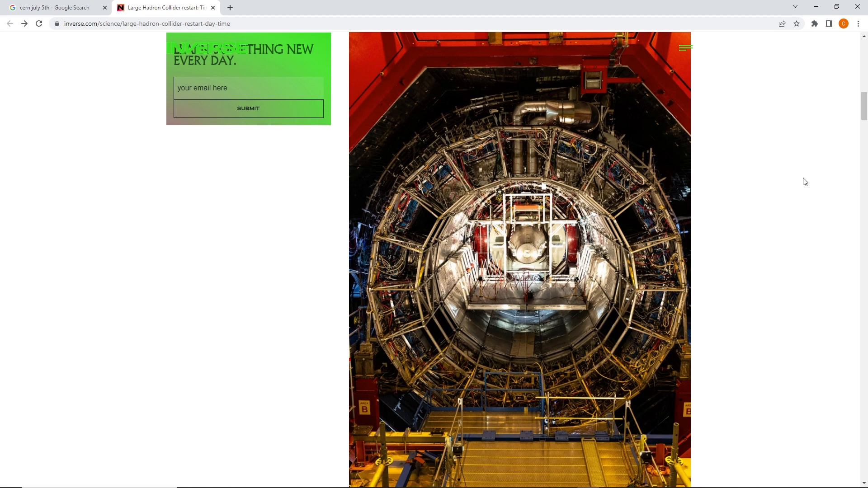
scroll("down", 3)
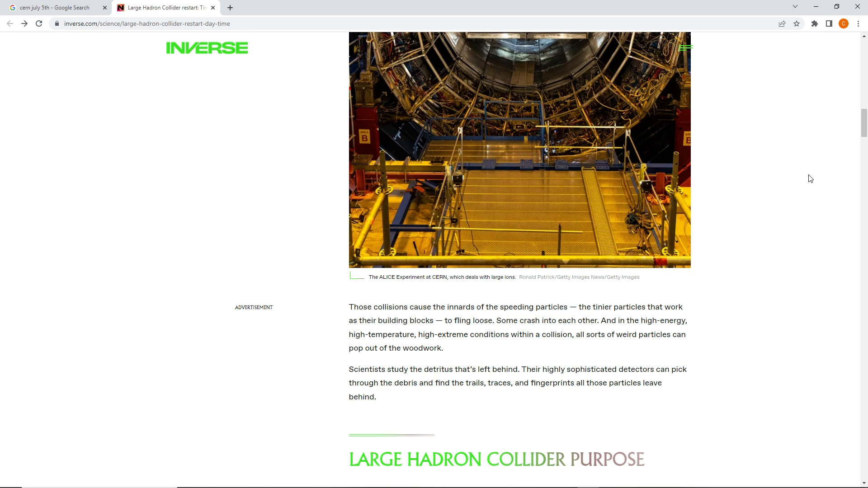
scroll("up", 3)
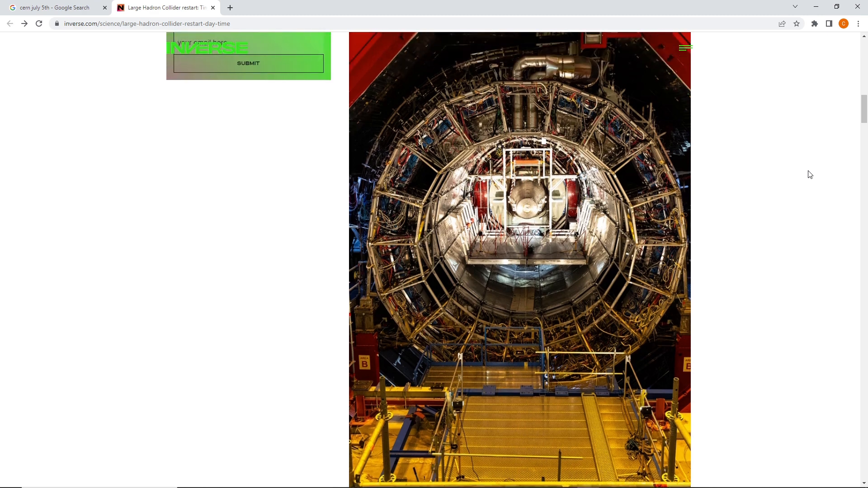
scroll("down", 3)
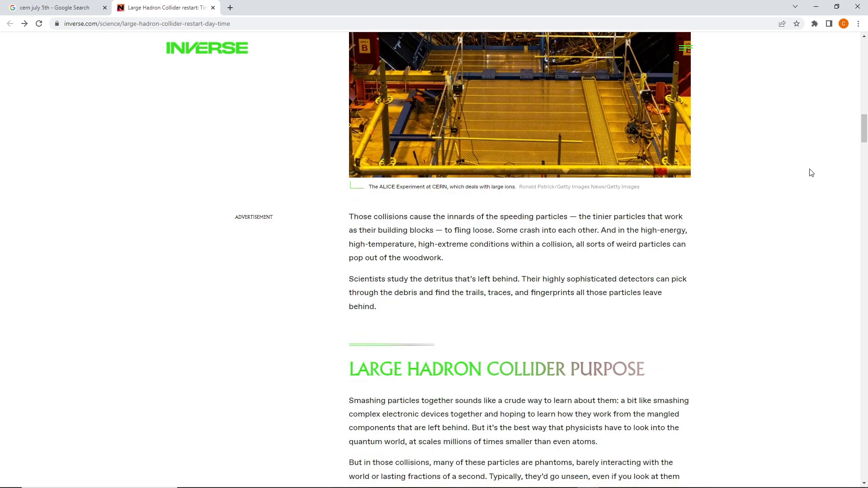
mouse_move(797, 197)
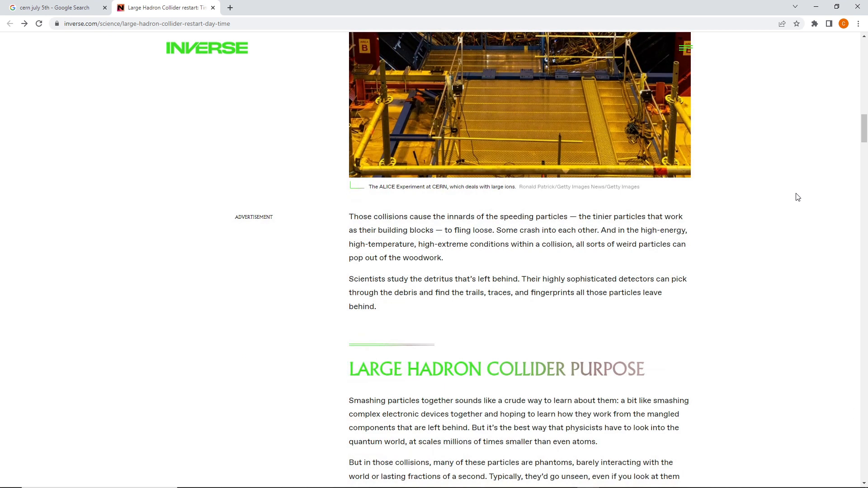
mouse_move(779, 197)
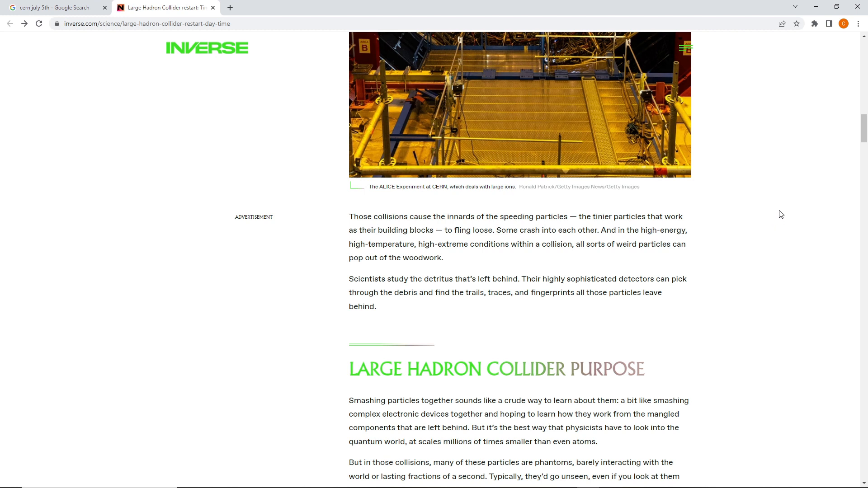
scroll("down", 3)
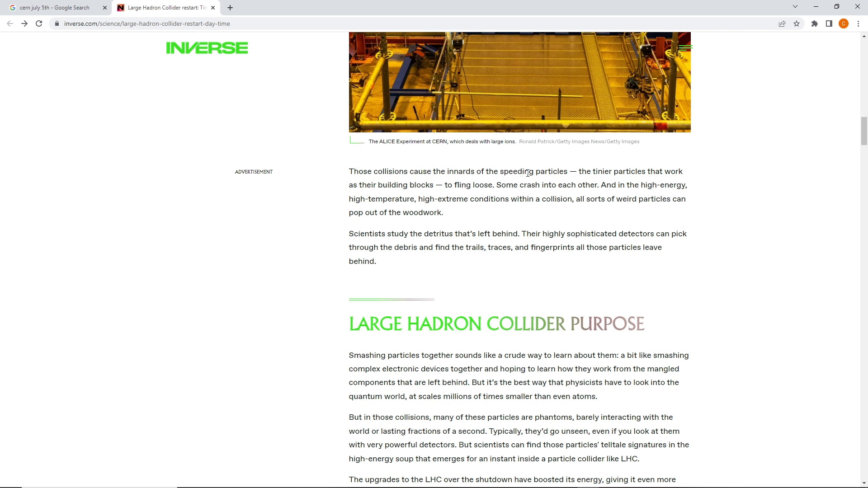
mouse_move(456, 182)
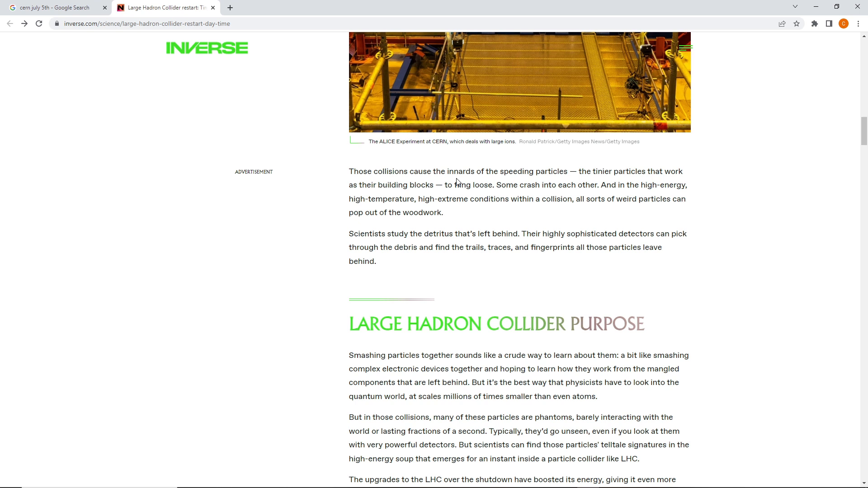
mouse_move(464, 186)
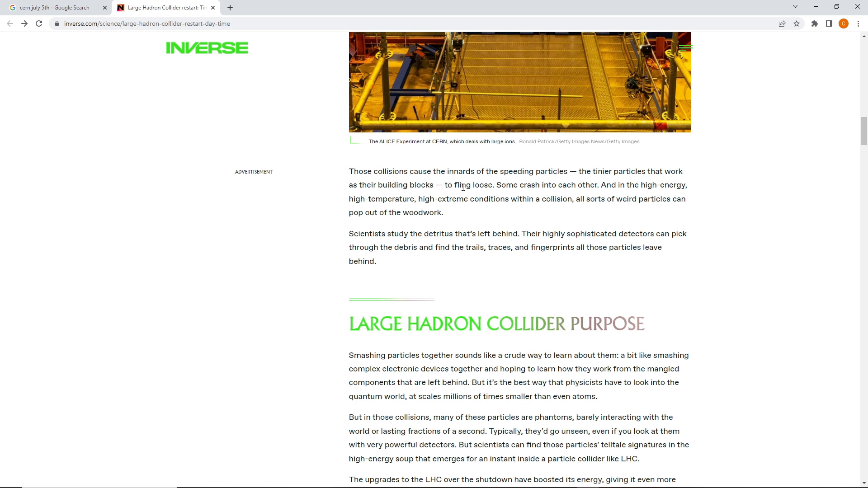
mouse_move(542, 187)
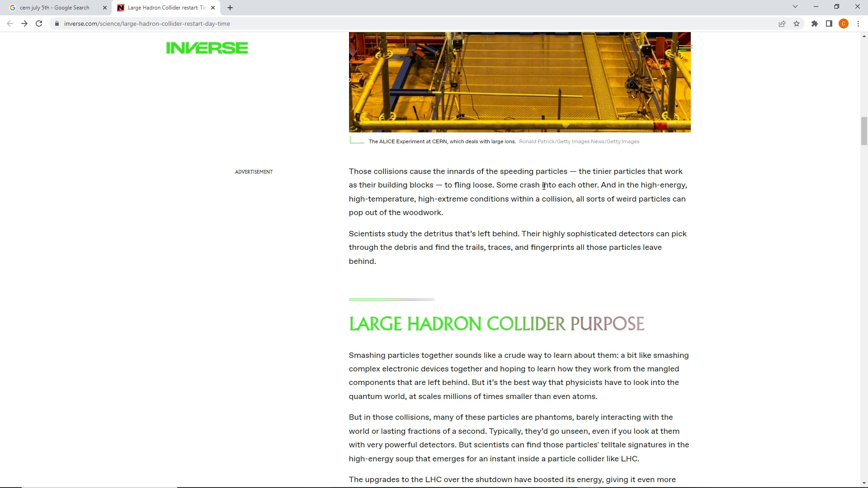
mouse_move(667, 203)
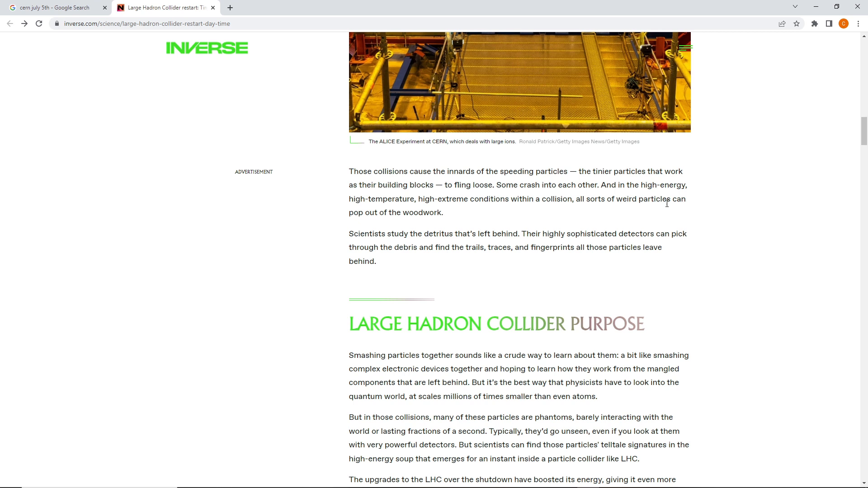
mouse_move(442, 214)
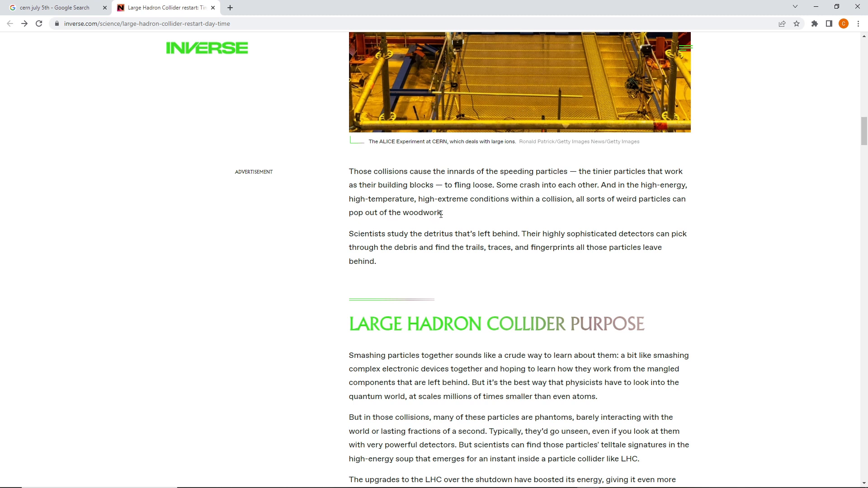
mouse_move(413, 239)
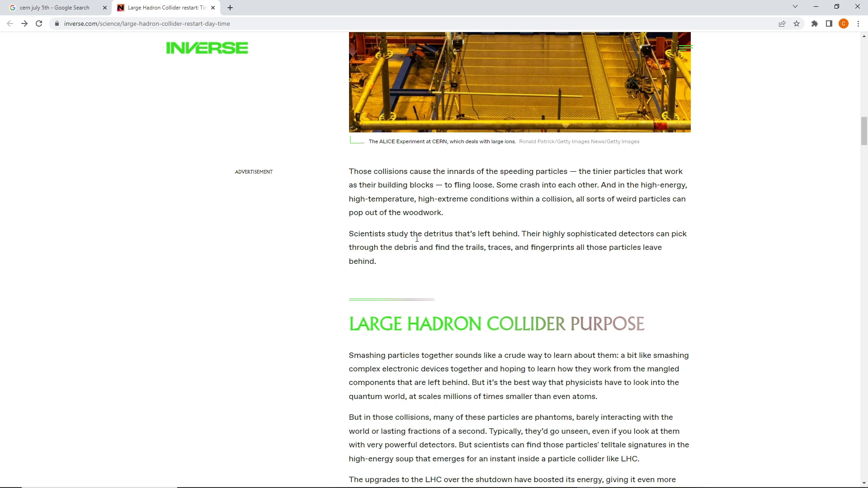
mouse_move(432, 243)
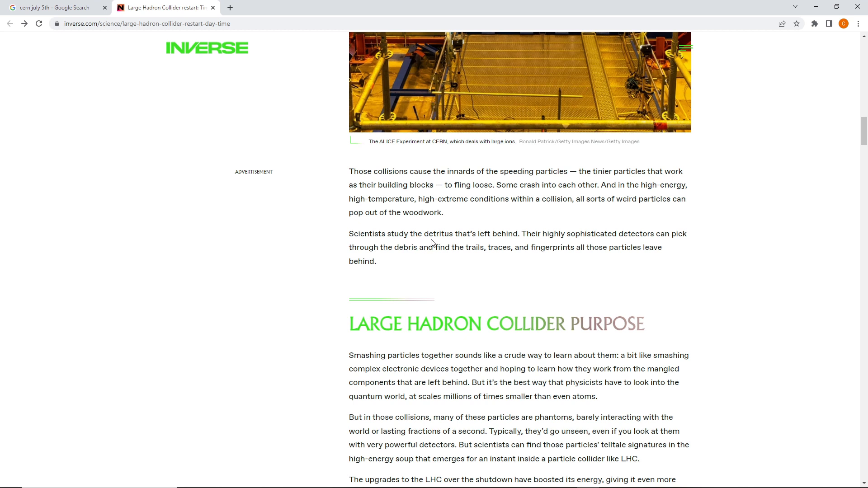
mouse_move(509, 234)
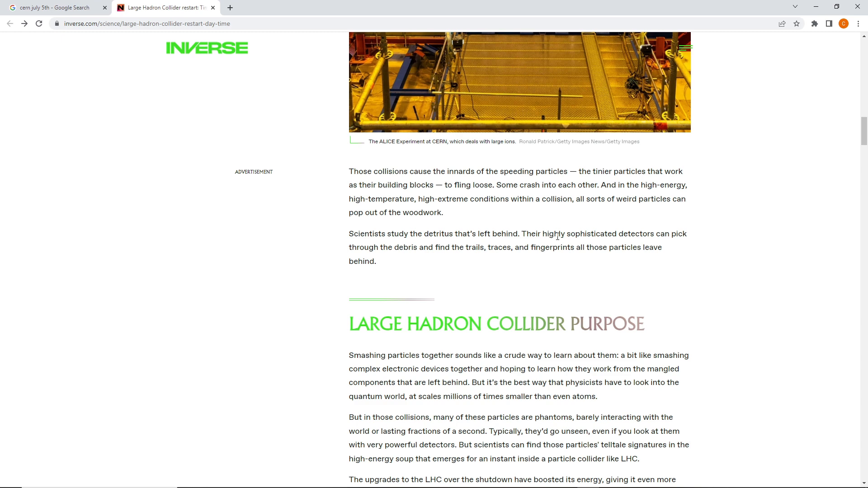
scroll("down", 3)
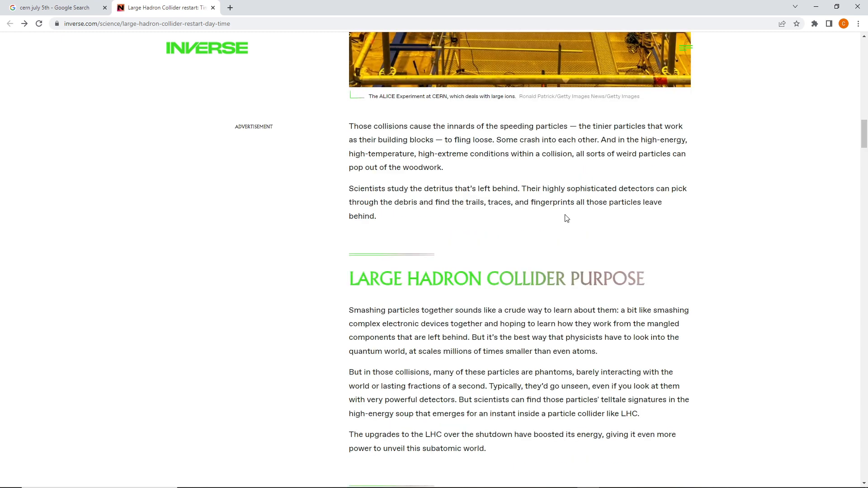
mouse_move(575, 217)
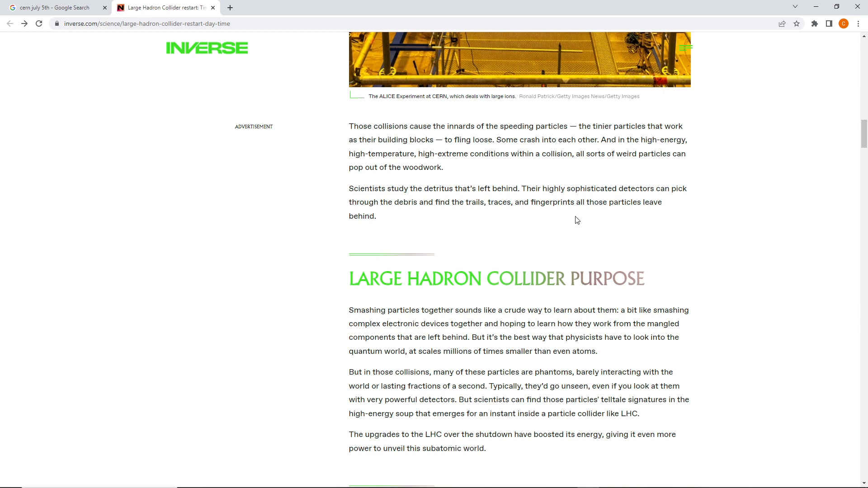
scroll("down", 3)
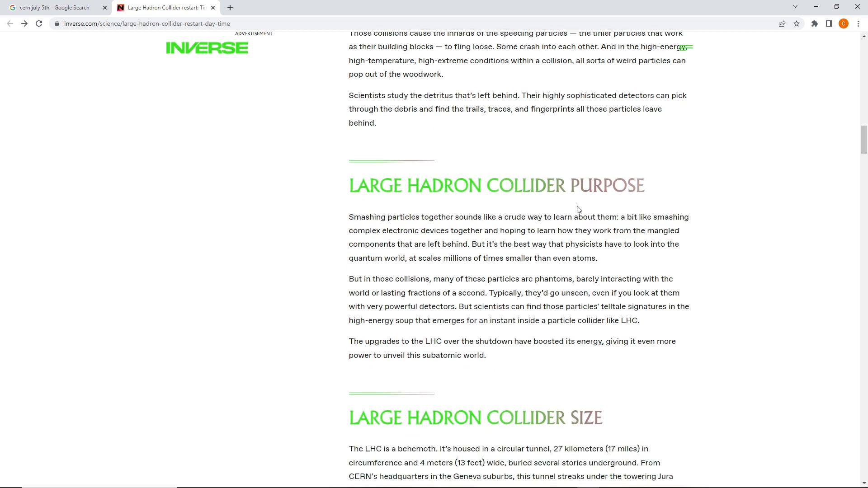
scroll("down", 3)
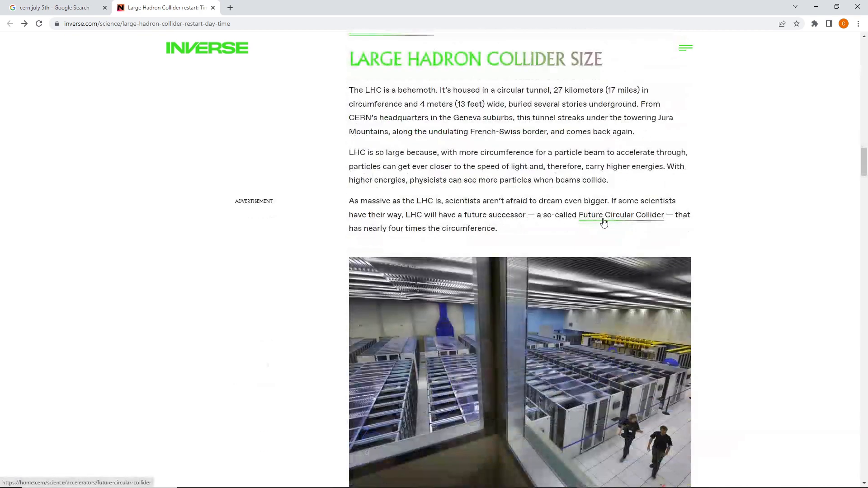
scroll("down", 3)
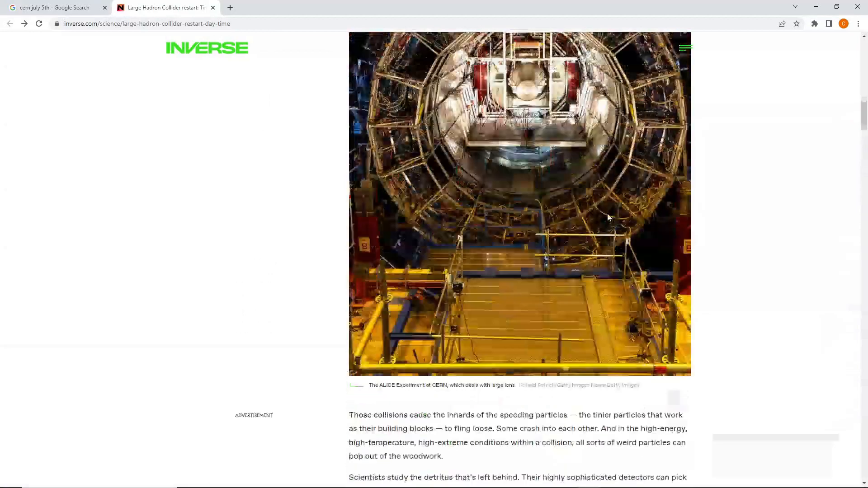
scroll("down", 3)
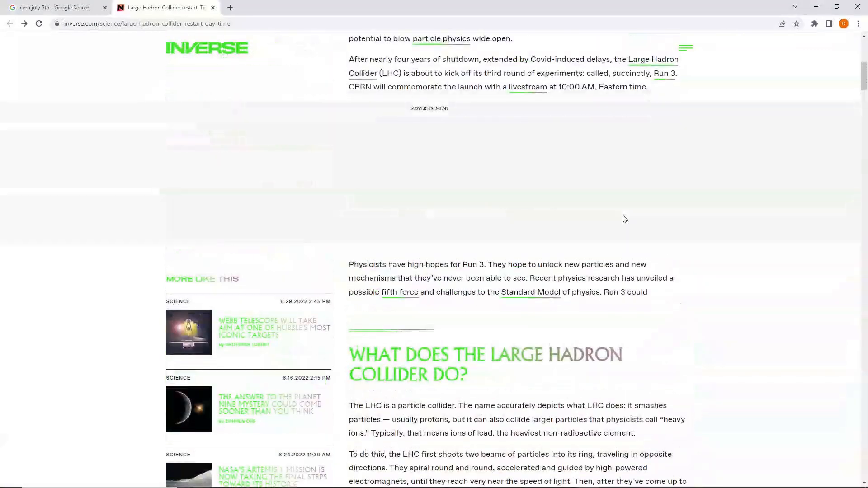
scroll("down", 3)
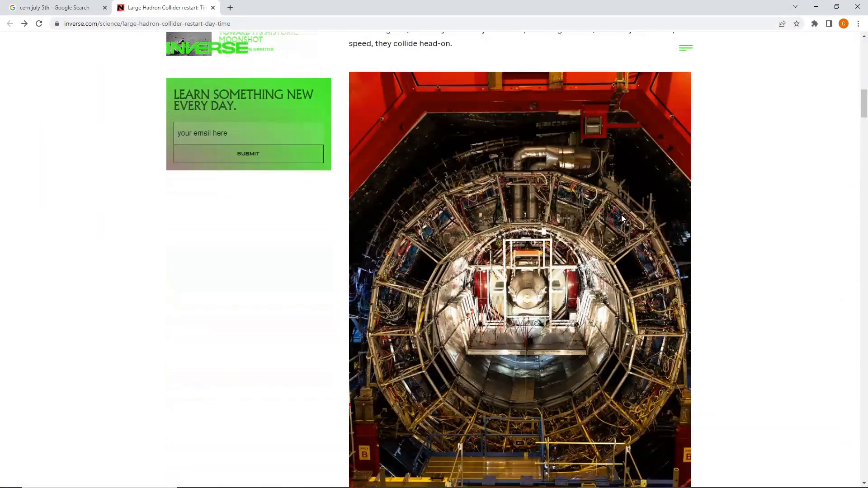
scroll("down", 3)
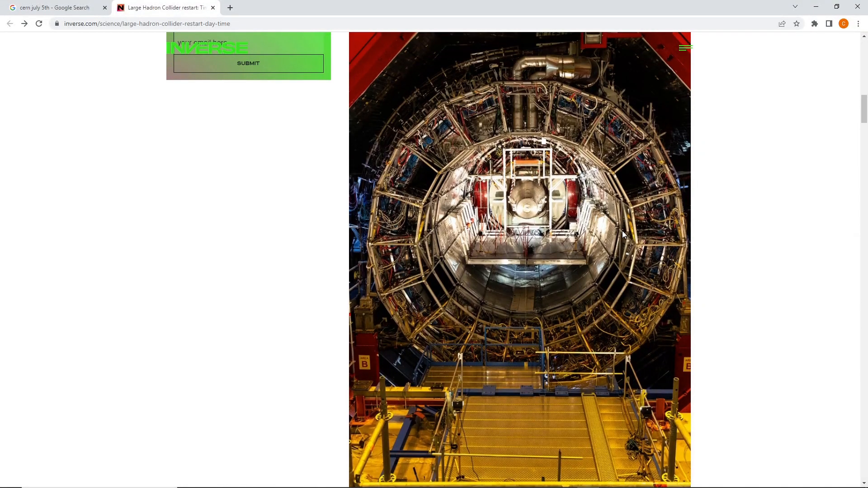
mouse_move(627, 234)
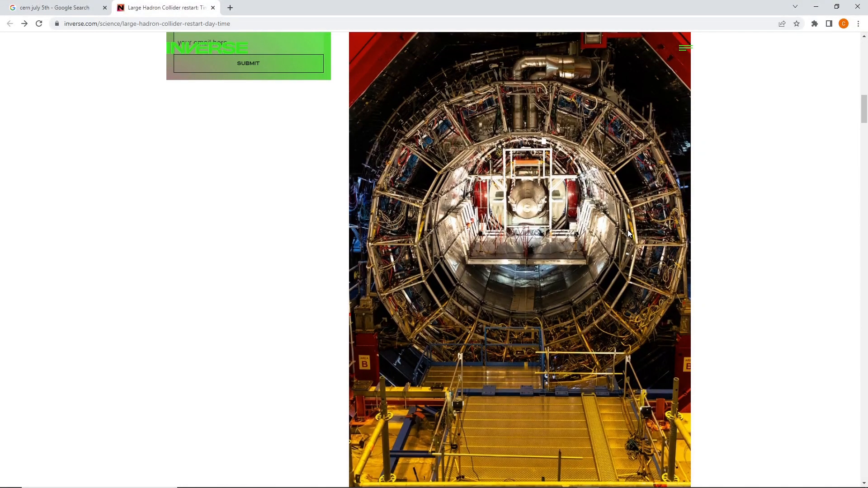
mouse_move(671, 237)
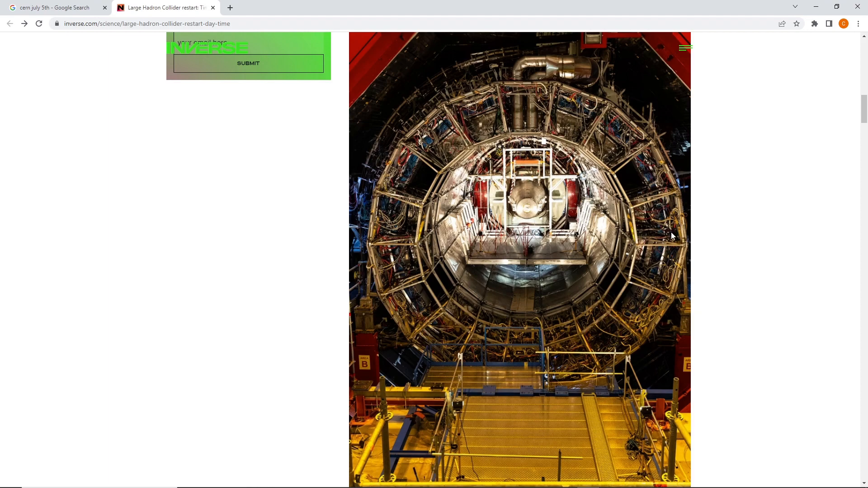
mouse_move(675, 226)
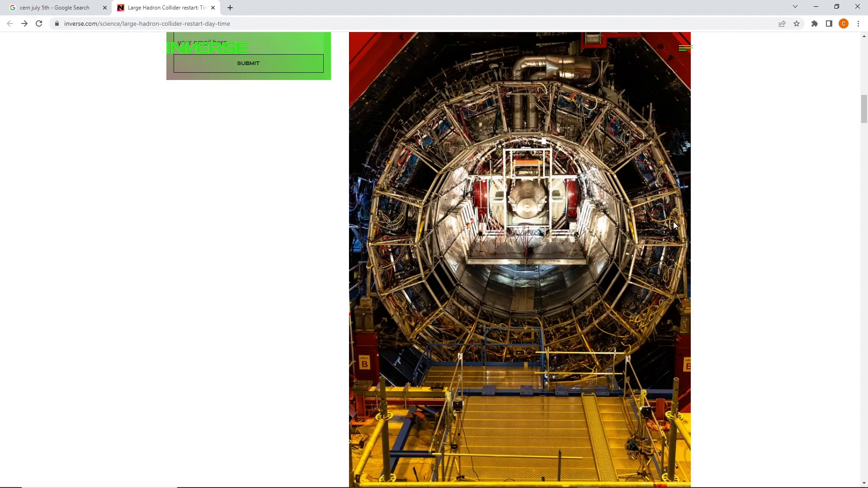